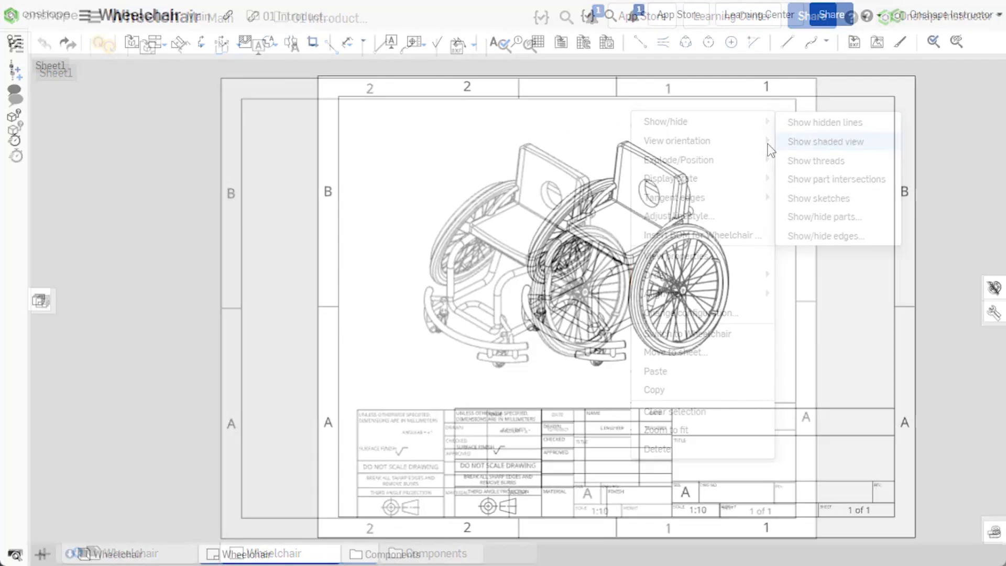
Switch the wheelchair isometric drawing view to a shaded display via Show/hide
left_click(824, 142)
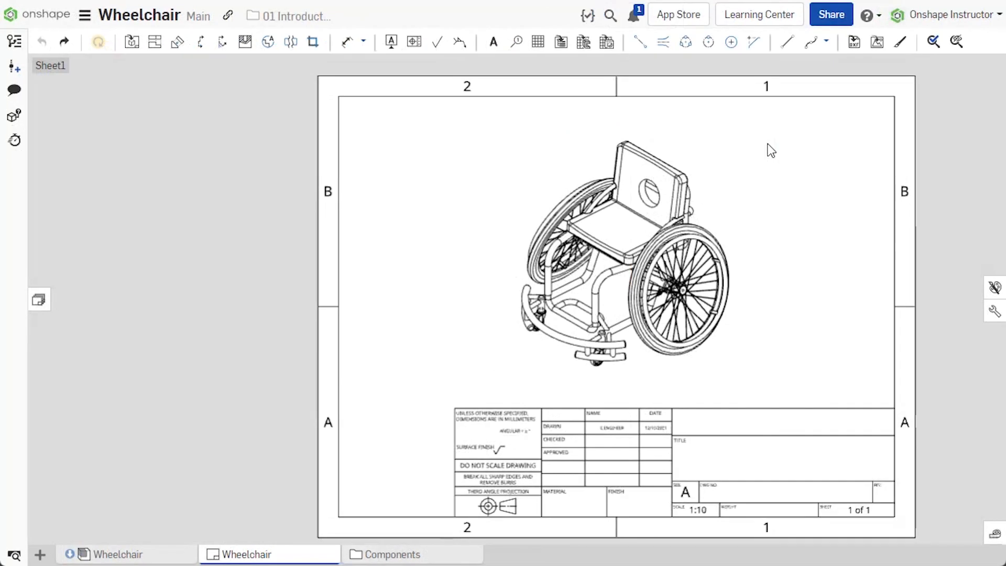
right_click(635, 250)
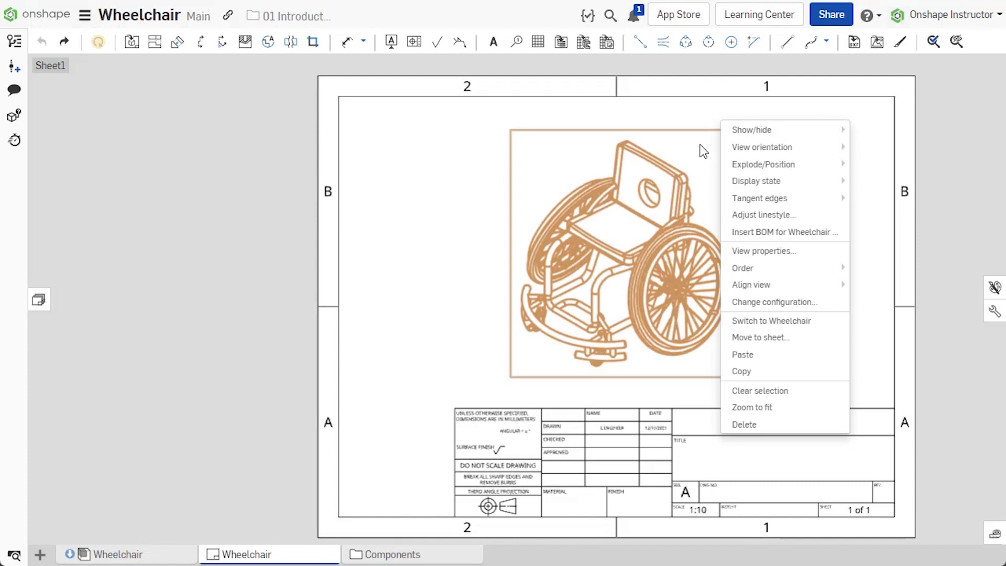
mouse_move(763, 147)
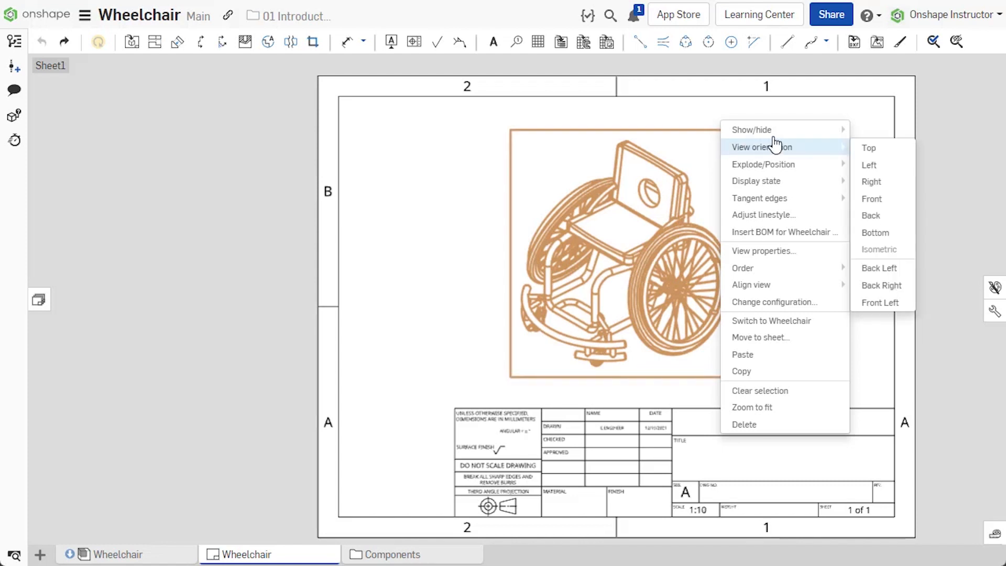
mouse_move(751, 128)
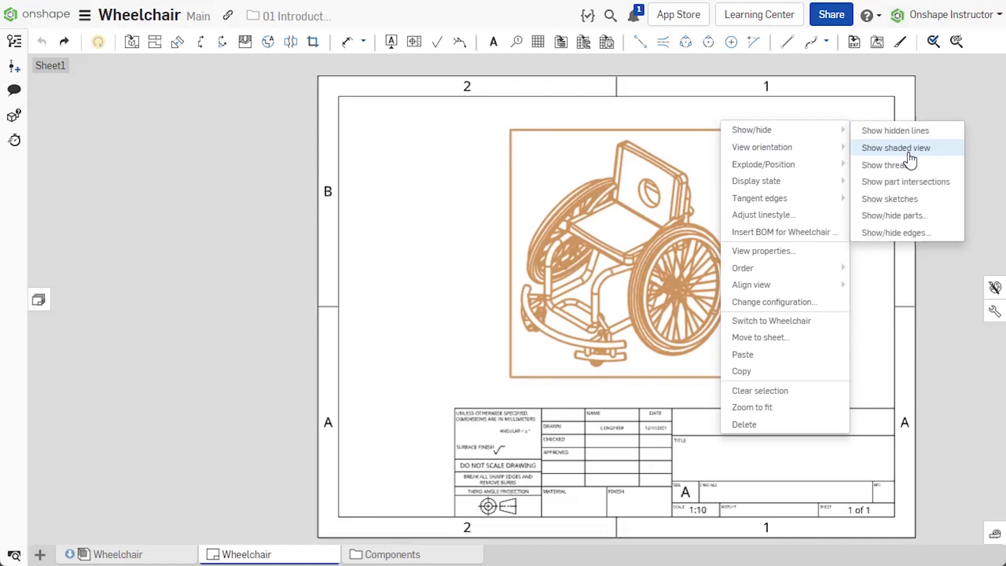
left_click(894, 148)
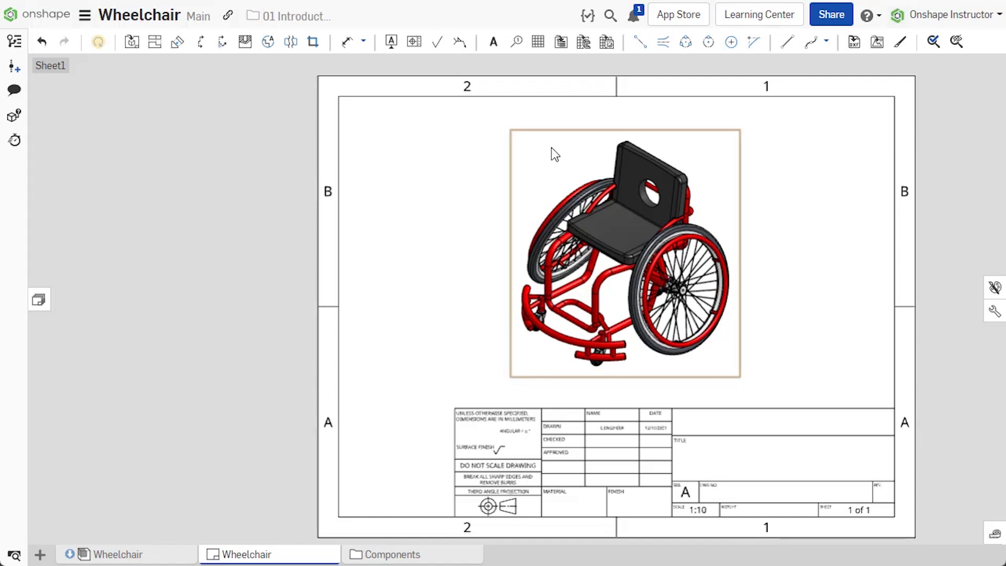
Open View properties for the shaded wheelchair isometric view
double_click(623, 254)
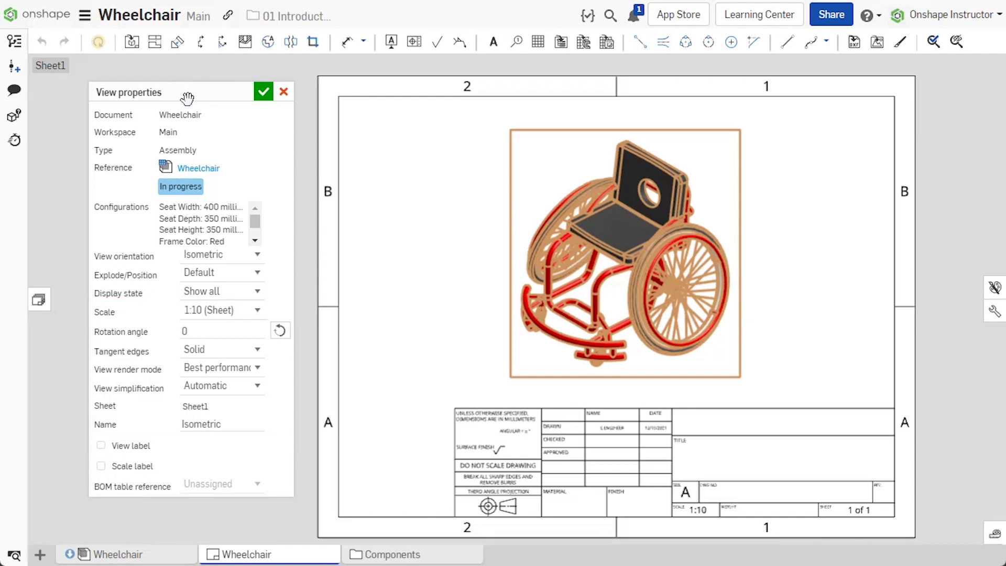
Set the view orientation to Back Right and the display state to No Seat
left_click(221, 254)
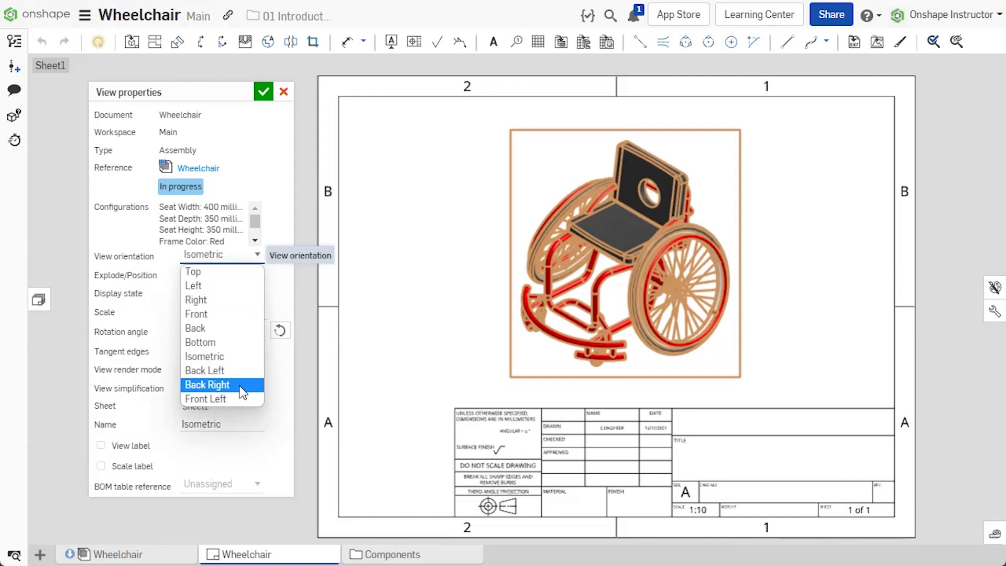
left_click(207, 384)
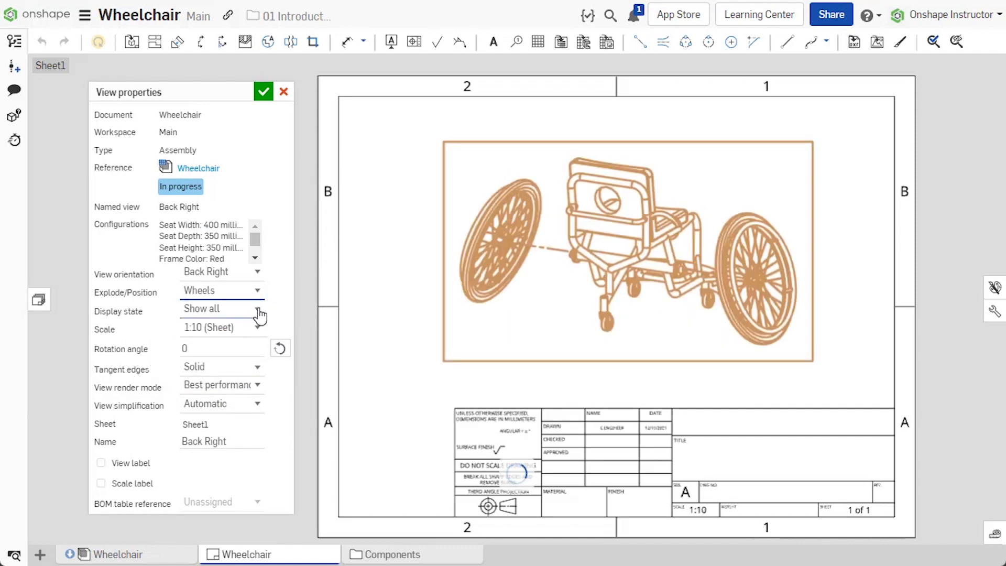
left_click(221, 309)
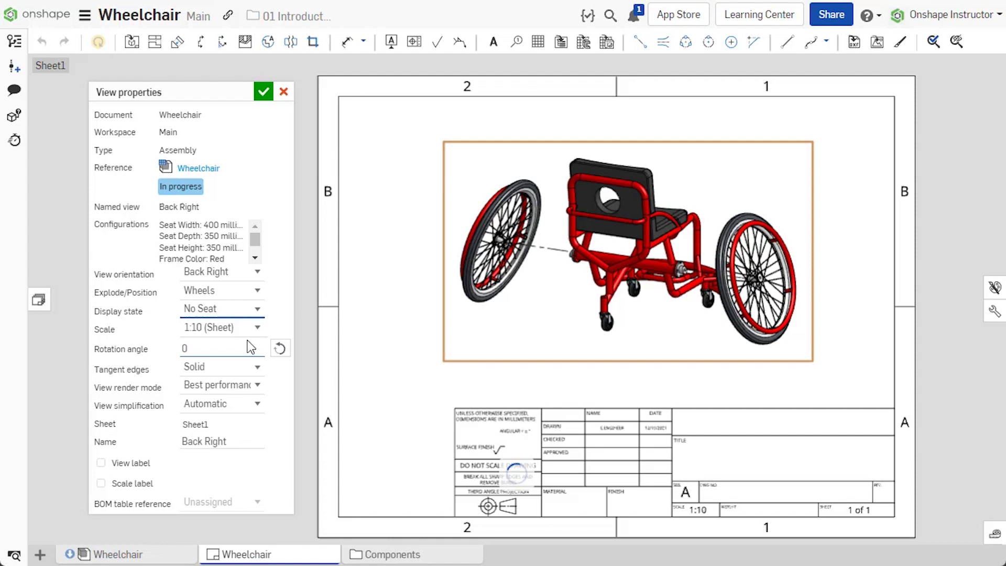